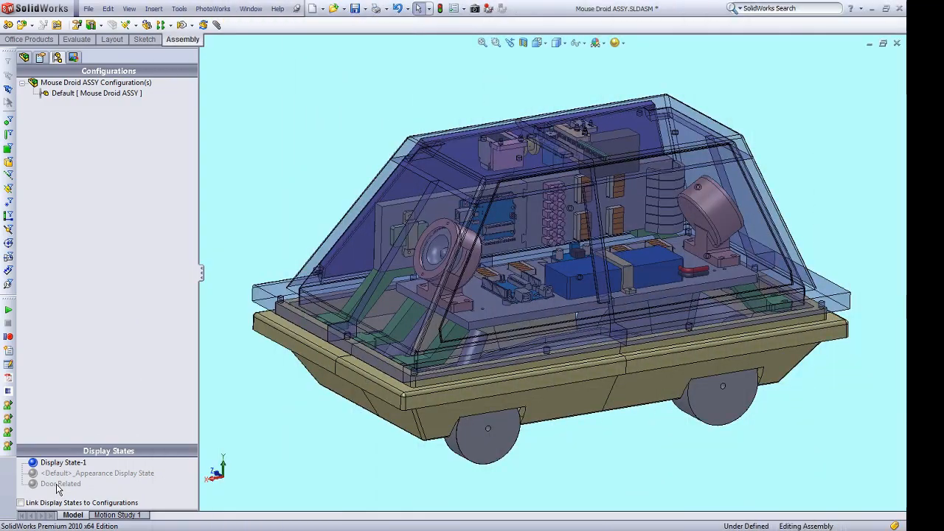
Step: Activate the 'Door Related' display state to highlight the hidden door panel
double_click(59, 484)
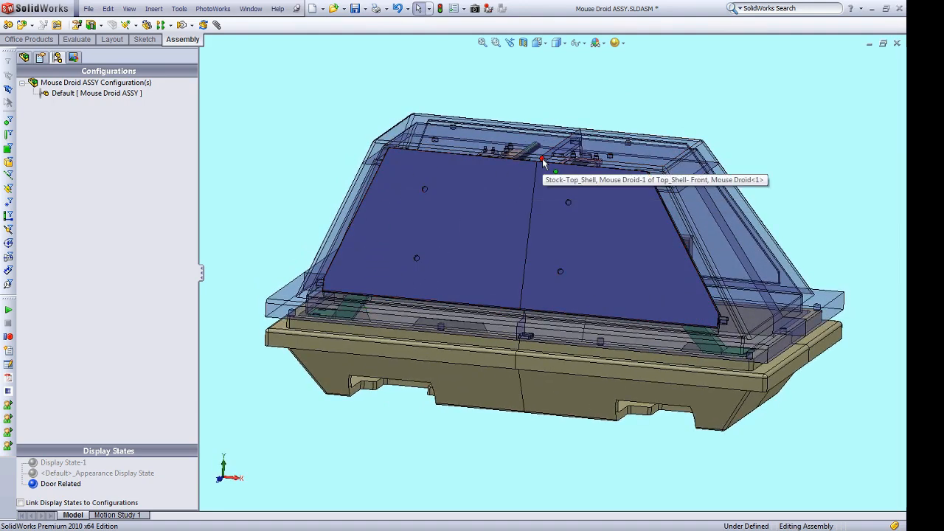
click(461, 150)
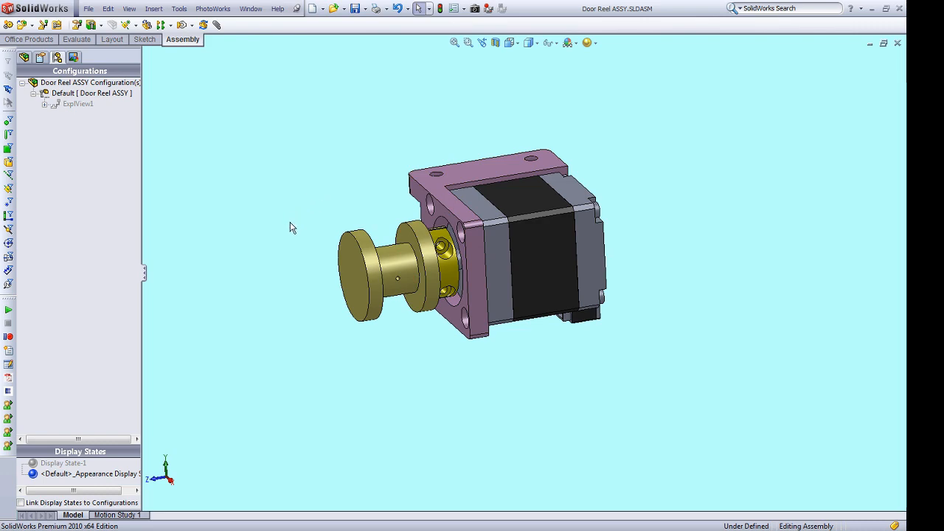
mouse_move(75, 112)
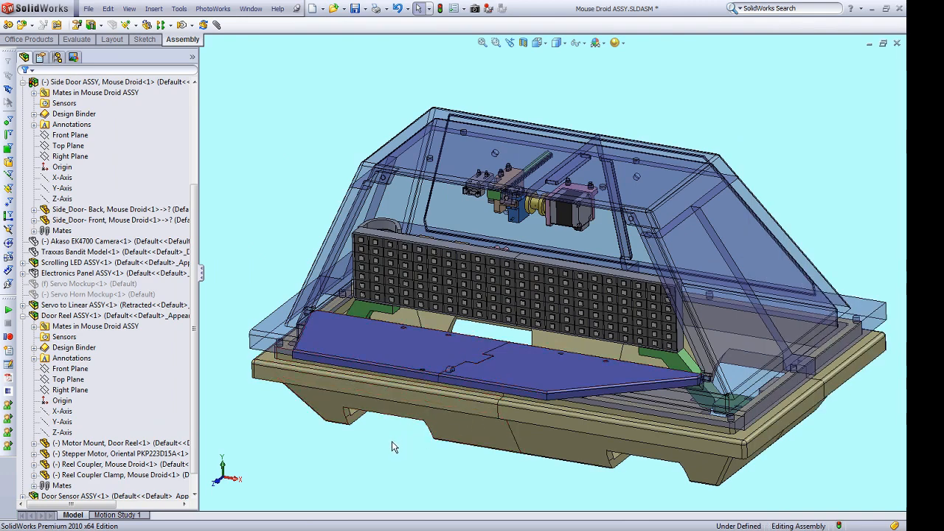
click(563, 214)
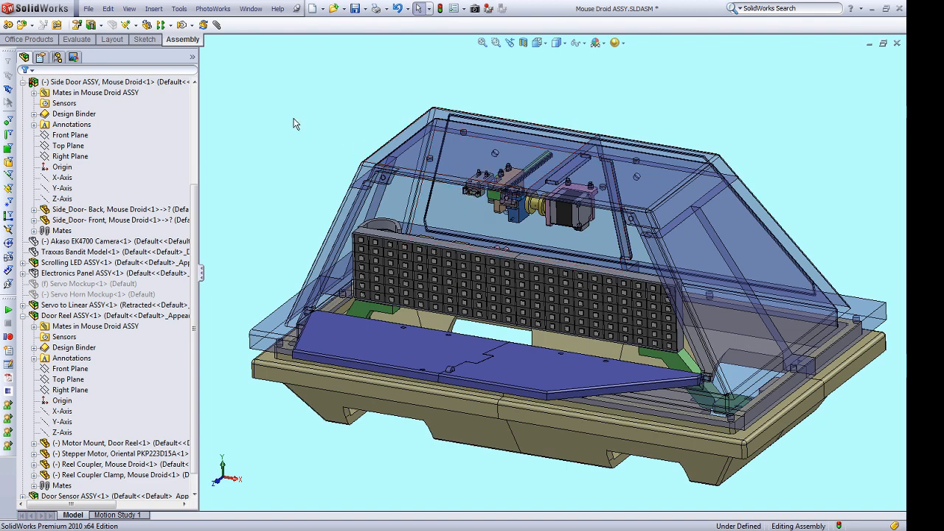
mouse_move(297, 164)
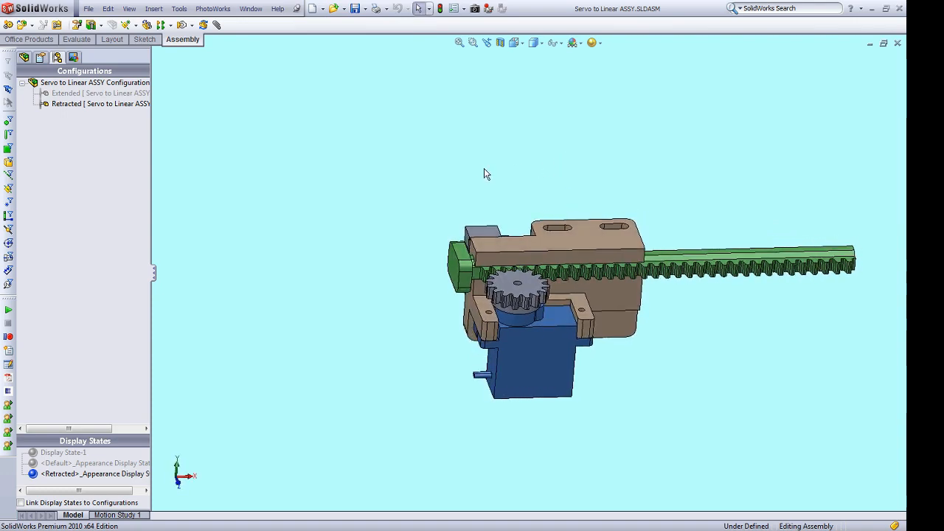
mouse_move(658, 192)
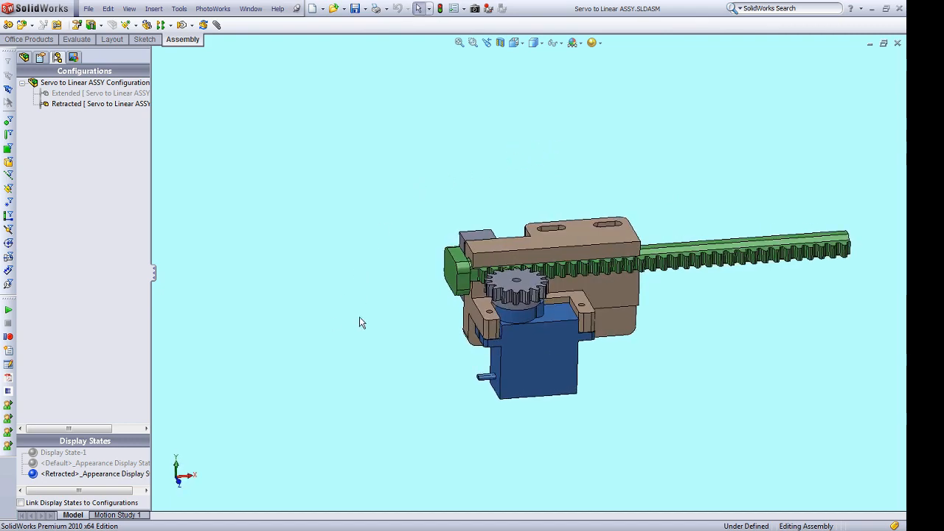
mouse_move(366, 292)
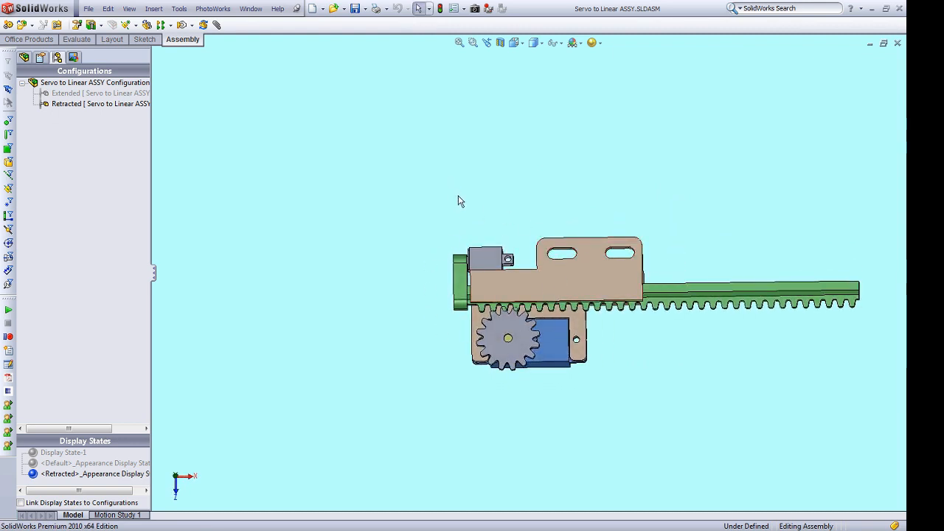
Step: Return to the Mouse Droid assembly and select the Top ASSY outer shell for isolation
click(100, 93)
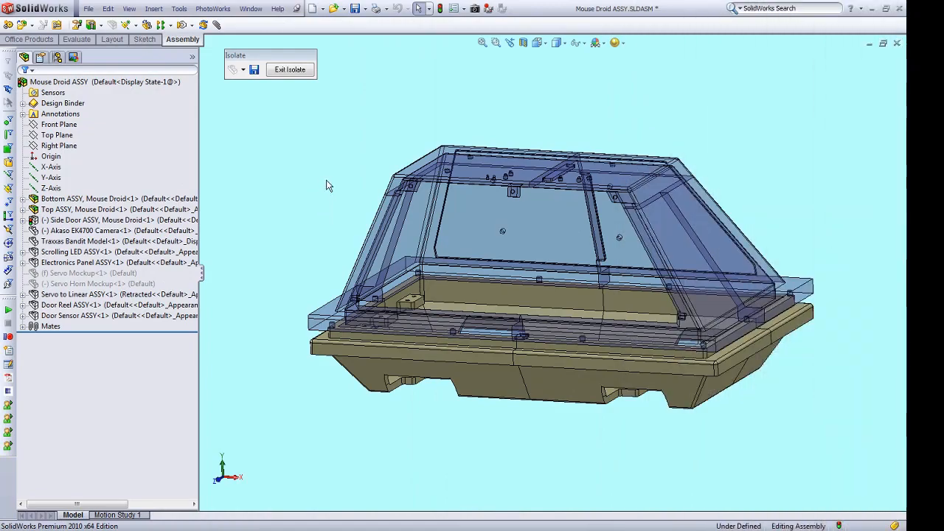
click(110, 209)
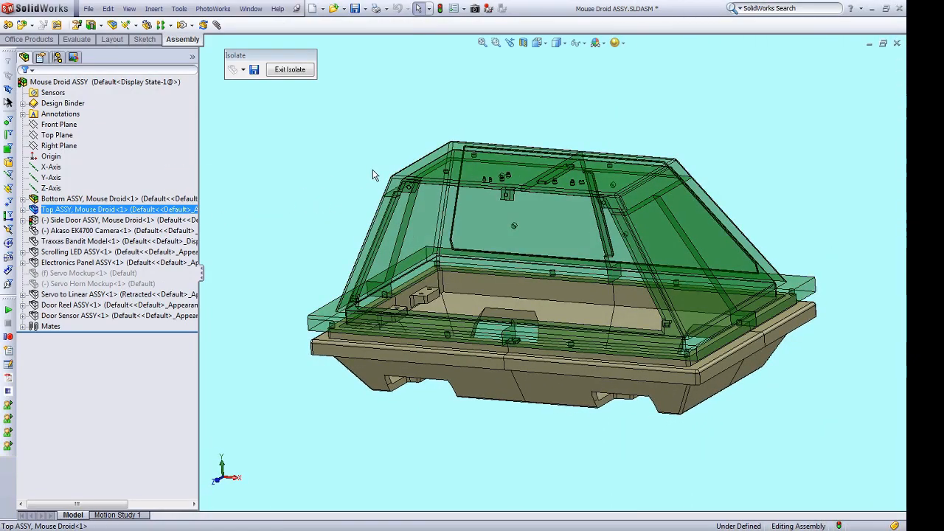